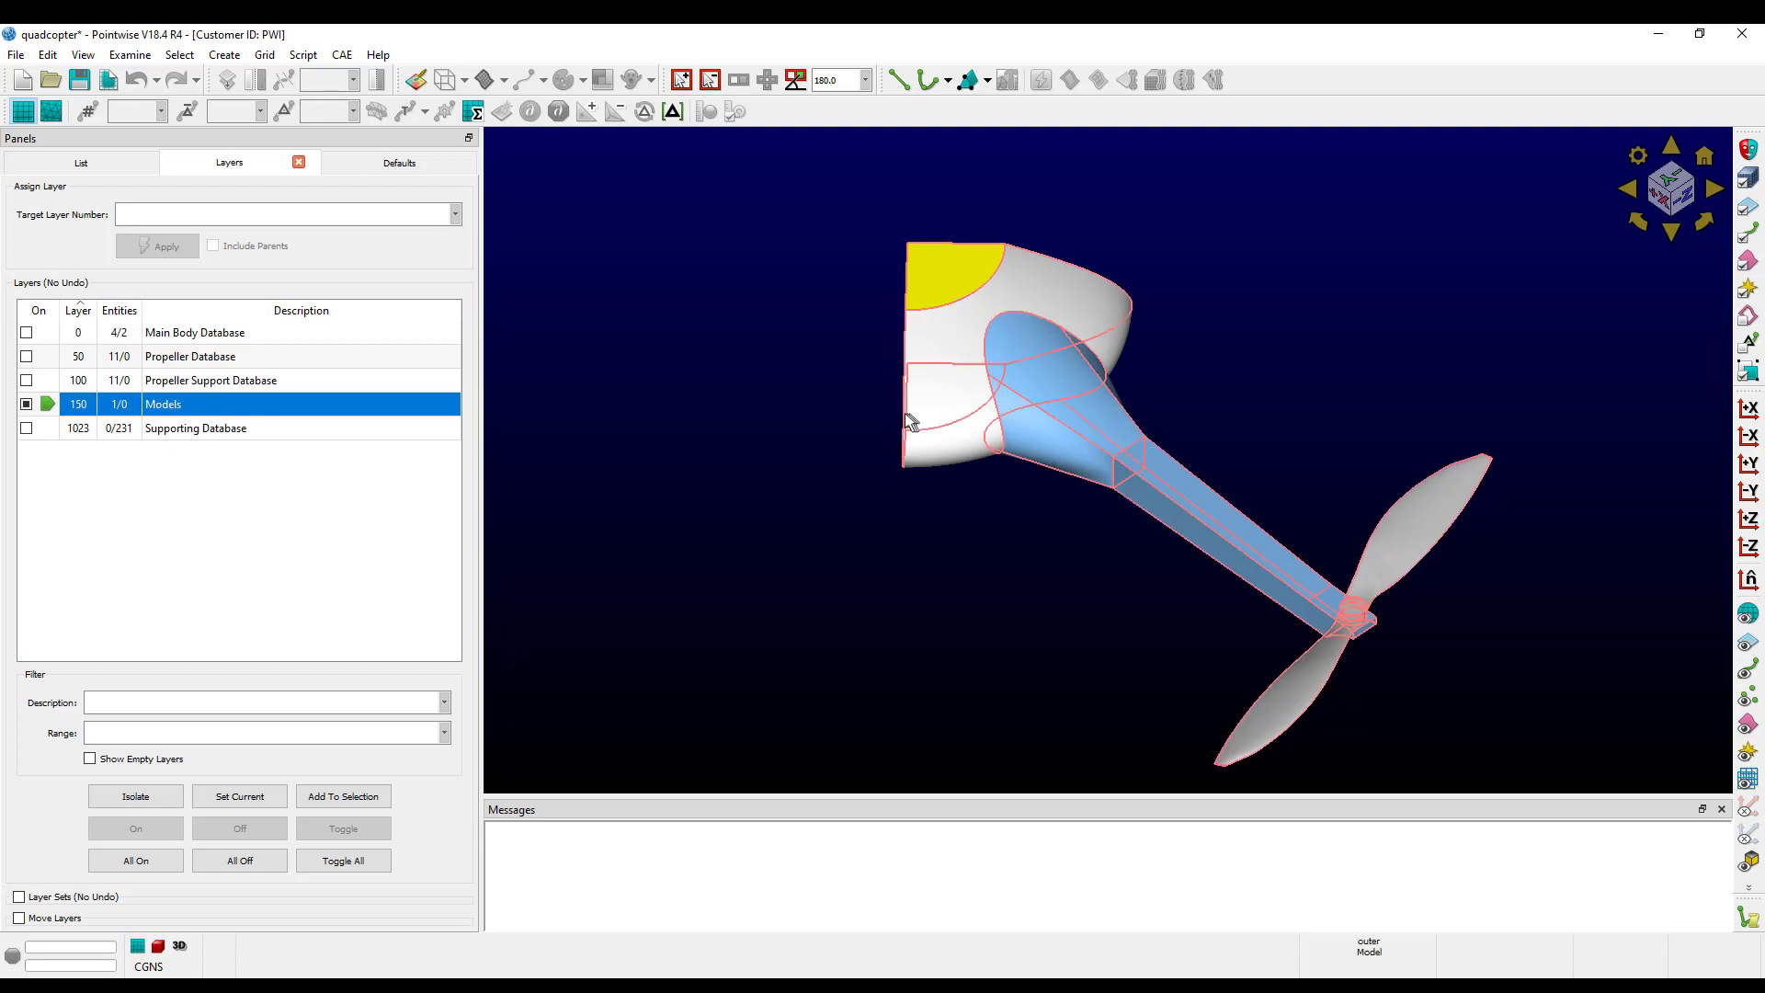
pyautogui.moveTo(912, 419)
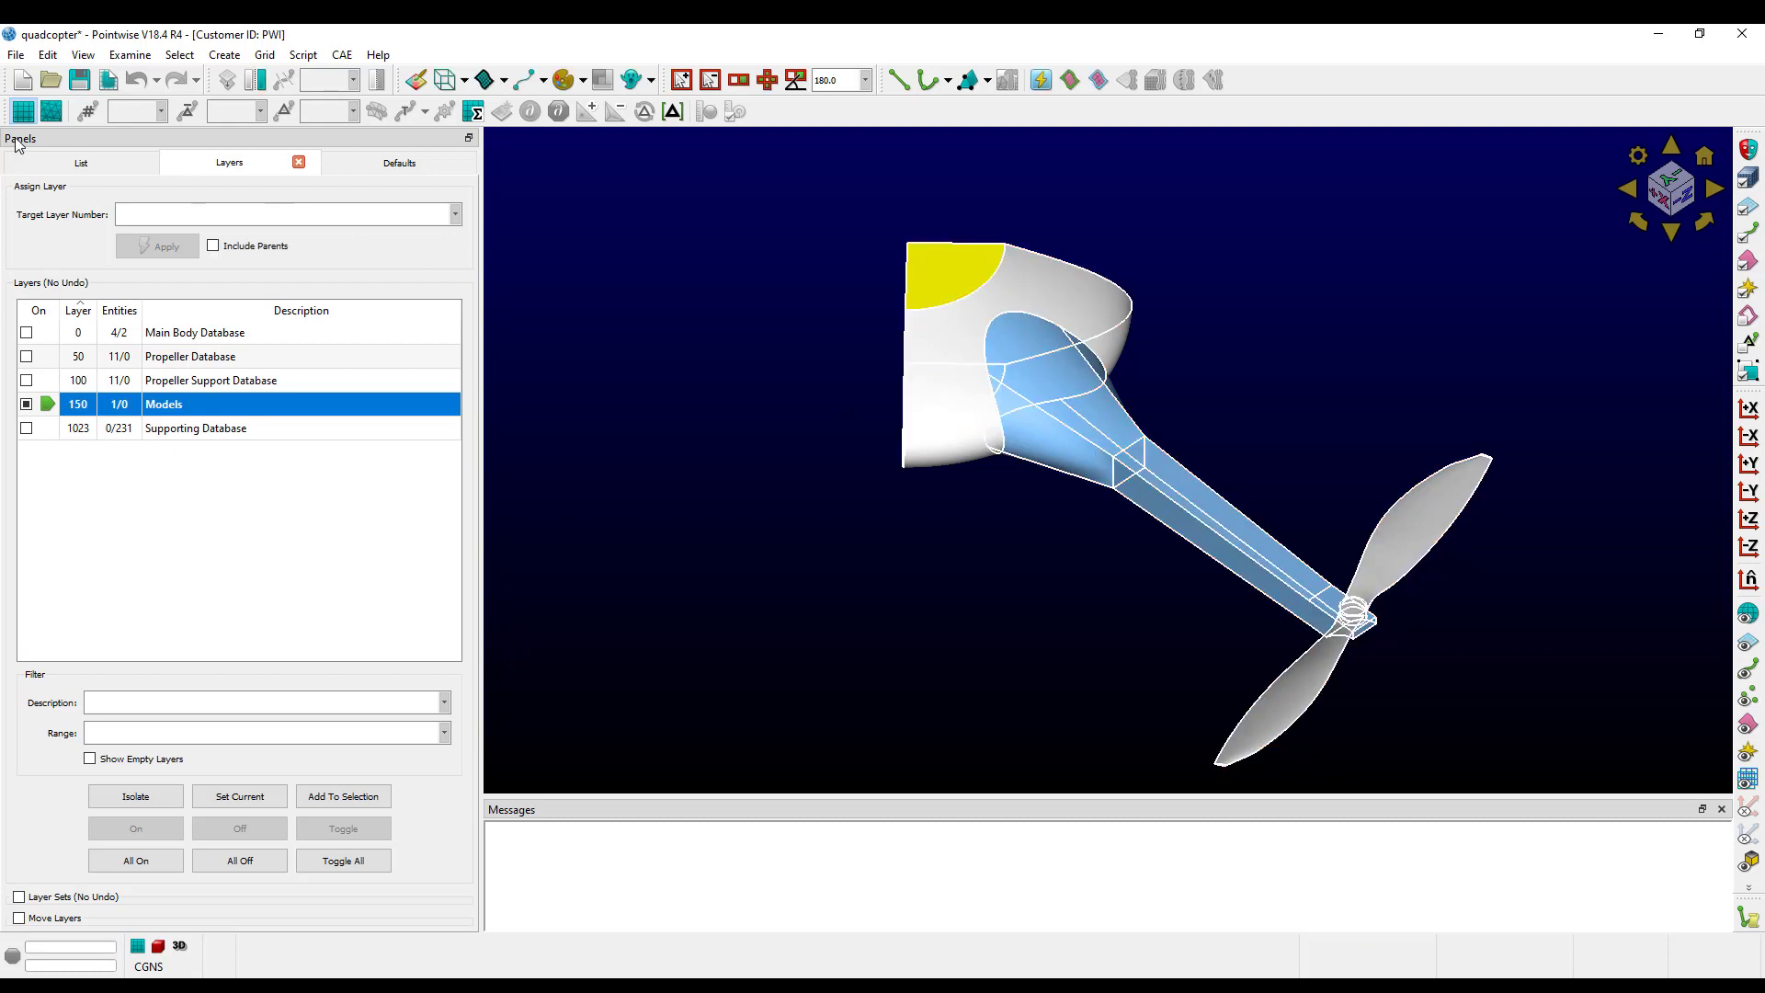
# Scale the quadcopter model uniformly by 2 2 2 about the nacelle corner via Edit > Transform > Scale.
pyautogui.click(48, 54)
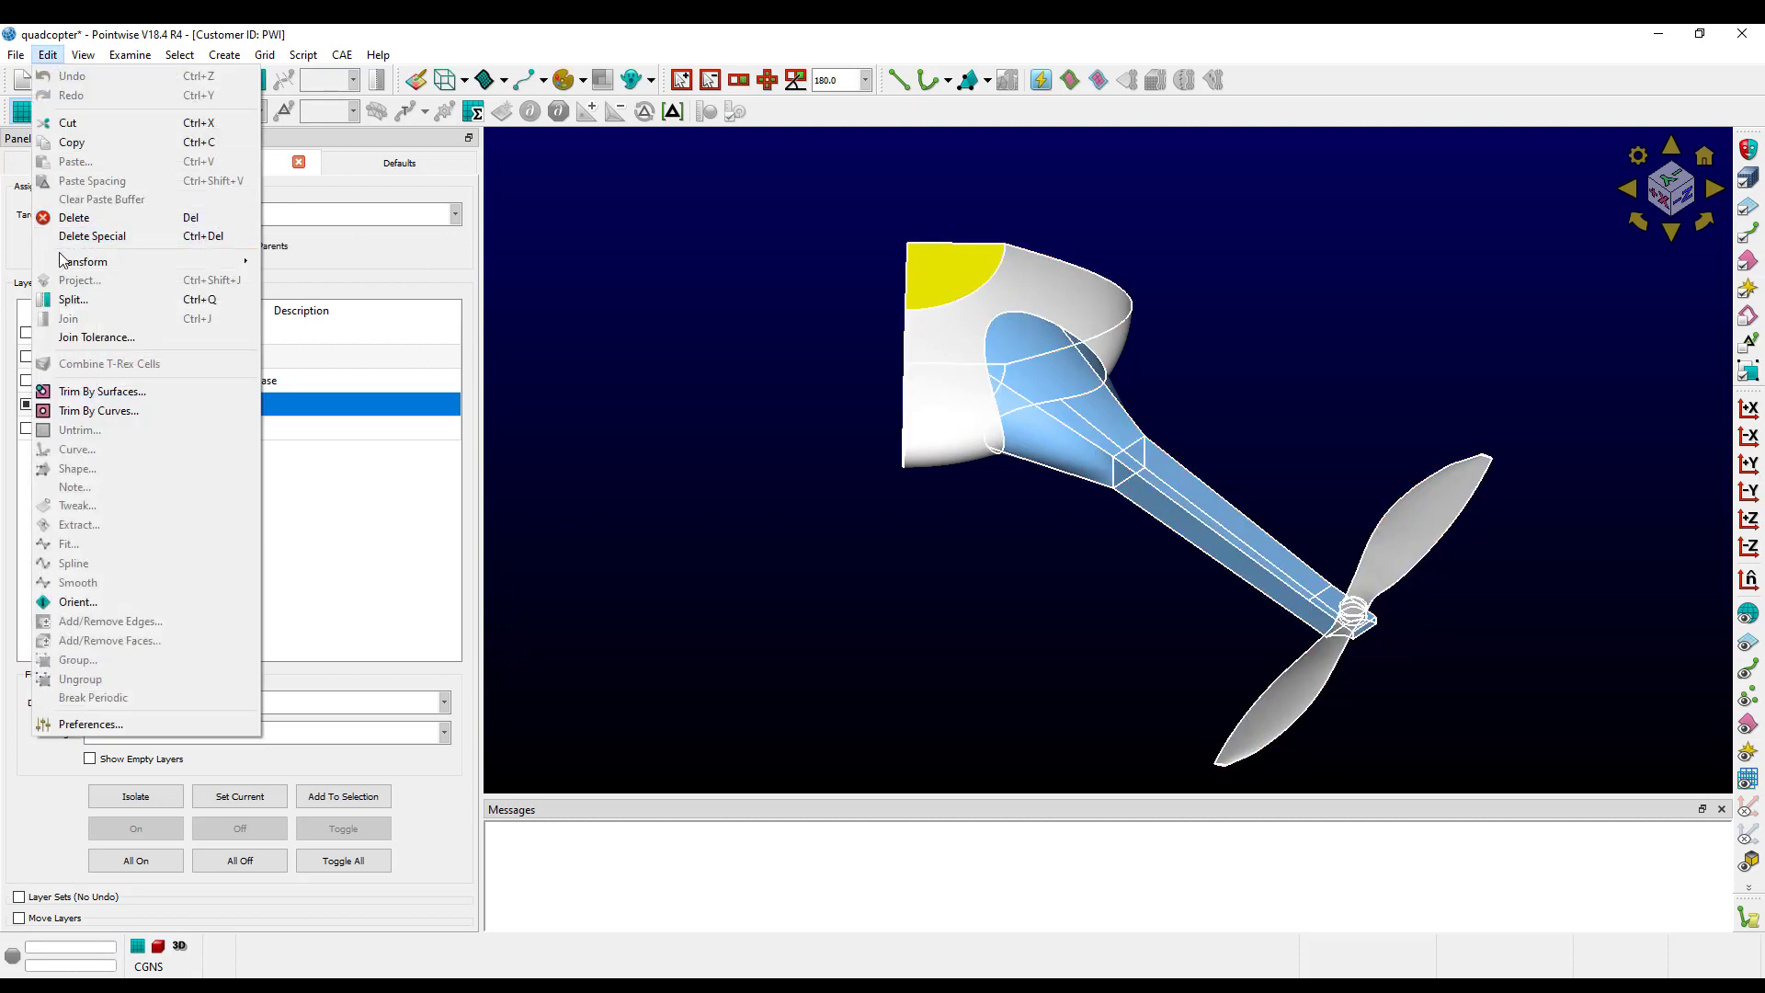
pyautogui.click(83, 261)
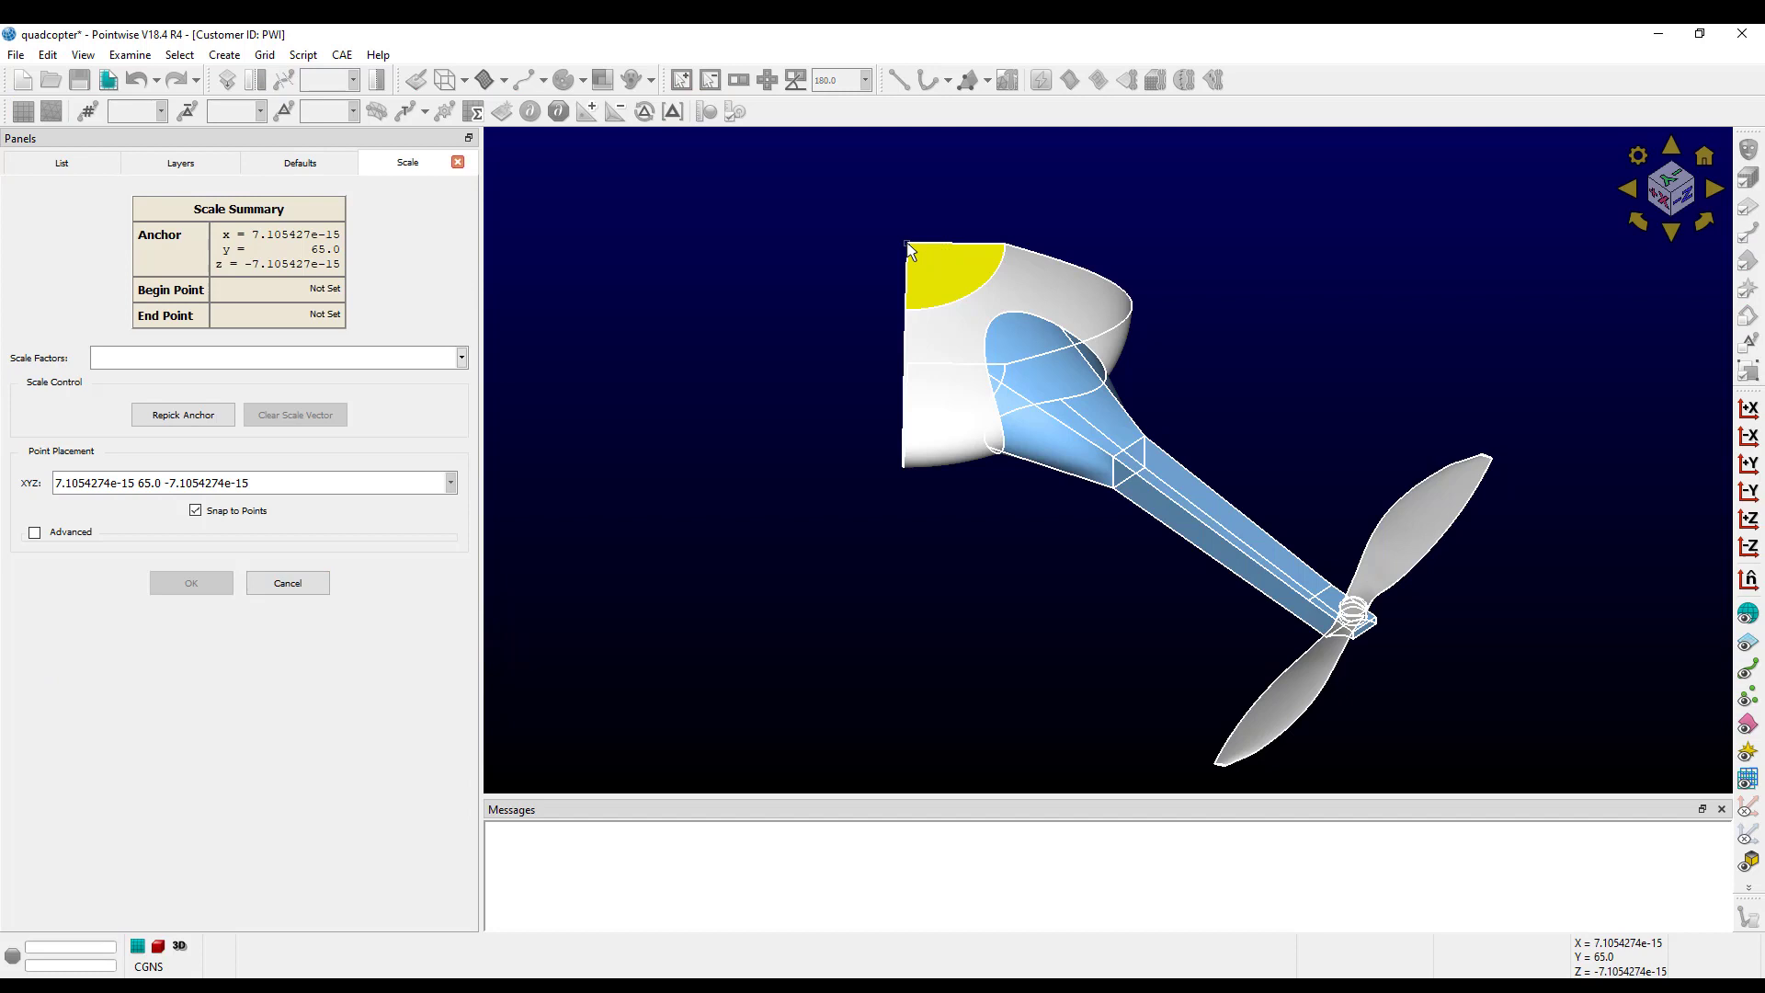
pyautogui.write('2.0 2.0 2.0')
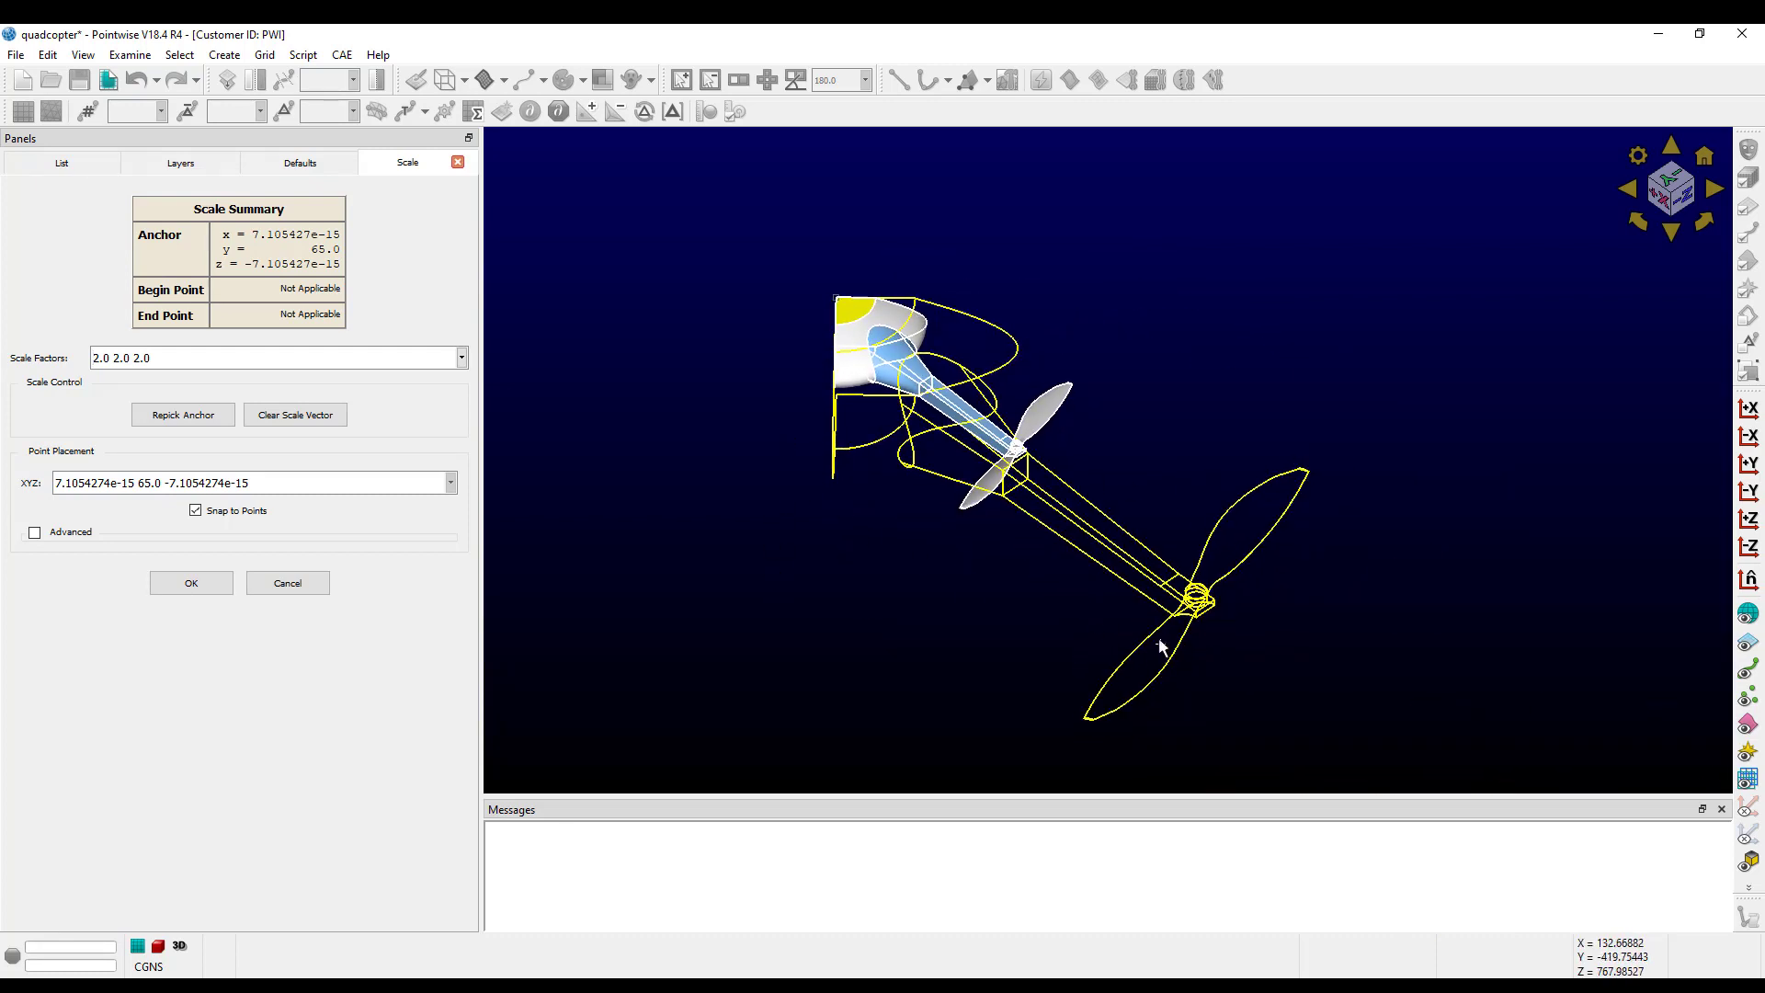
pyautogui.moveTo(879, 335)
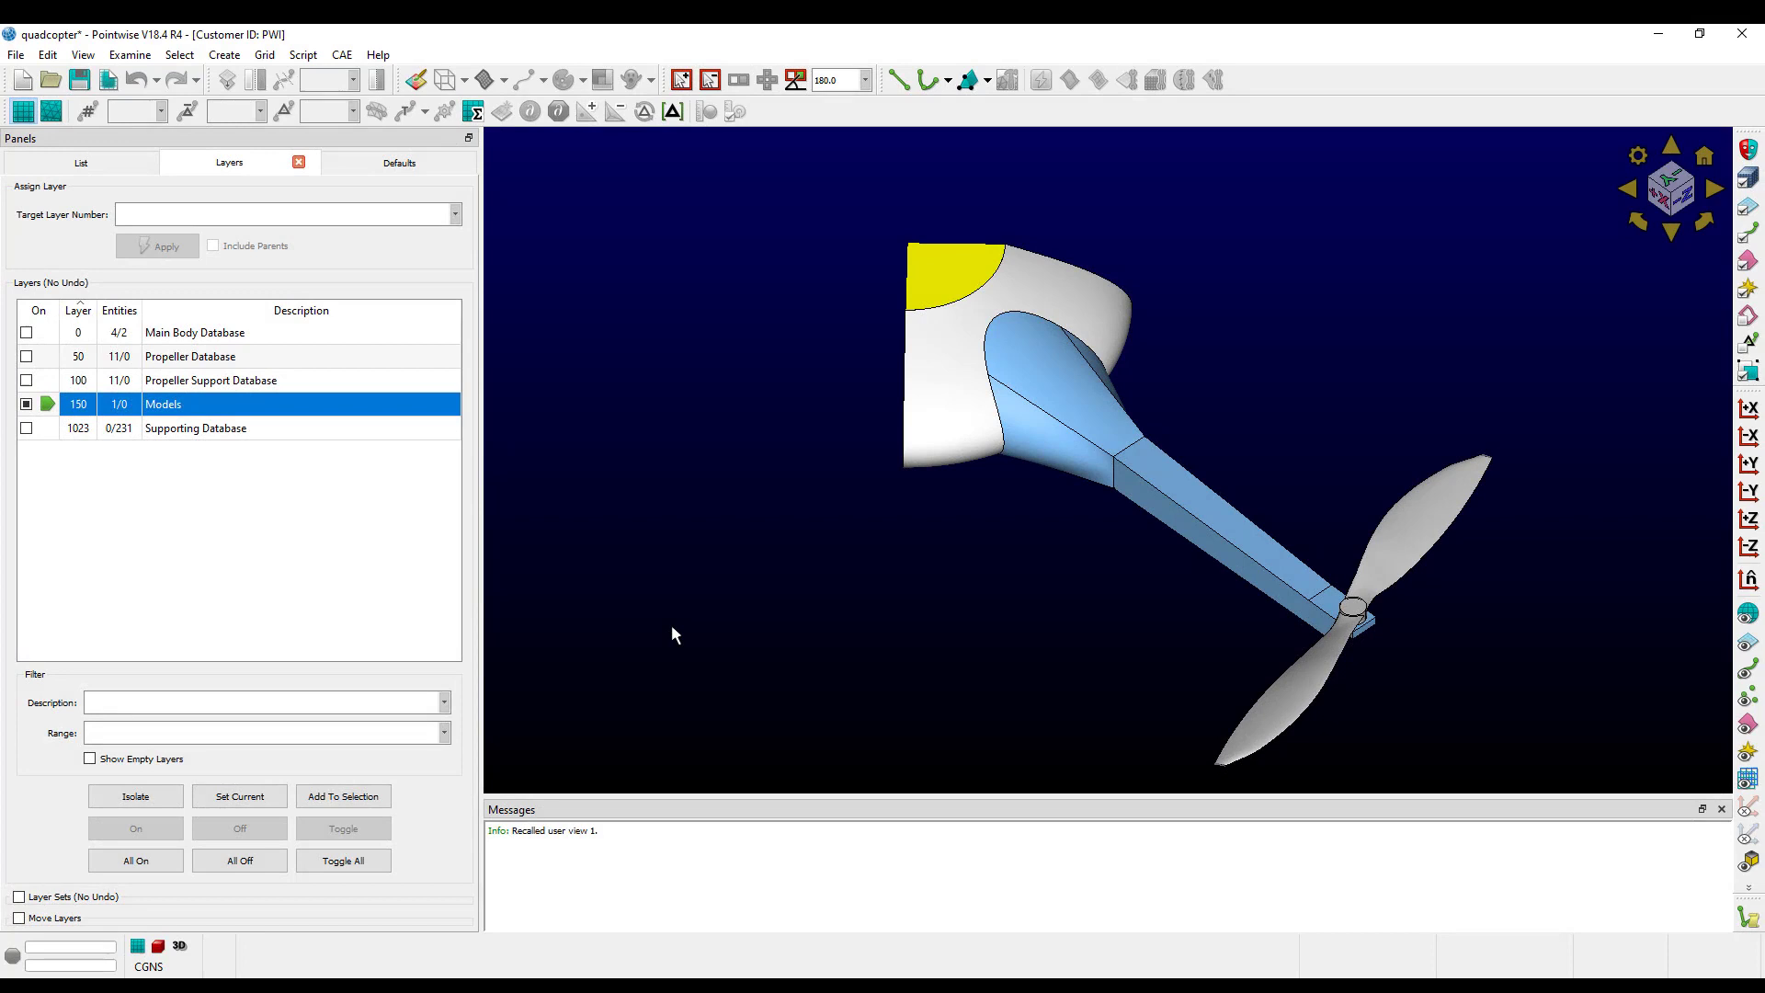
pyautogui.moveTo(701, 640)
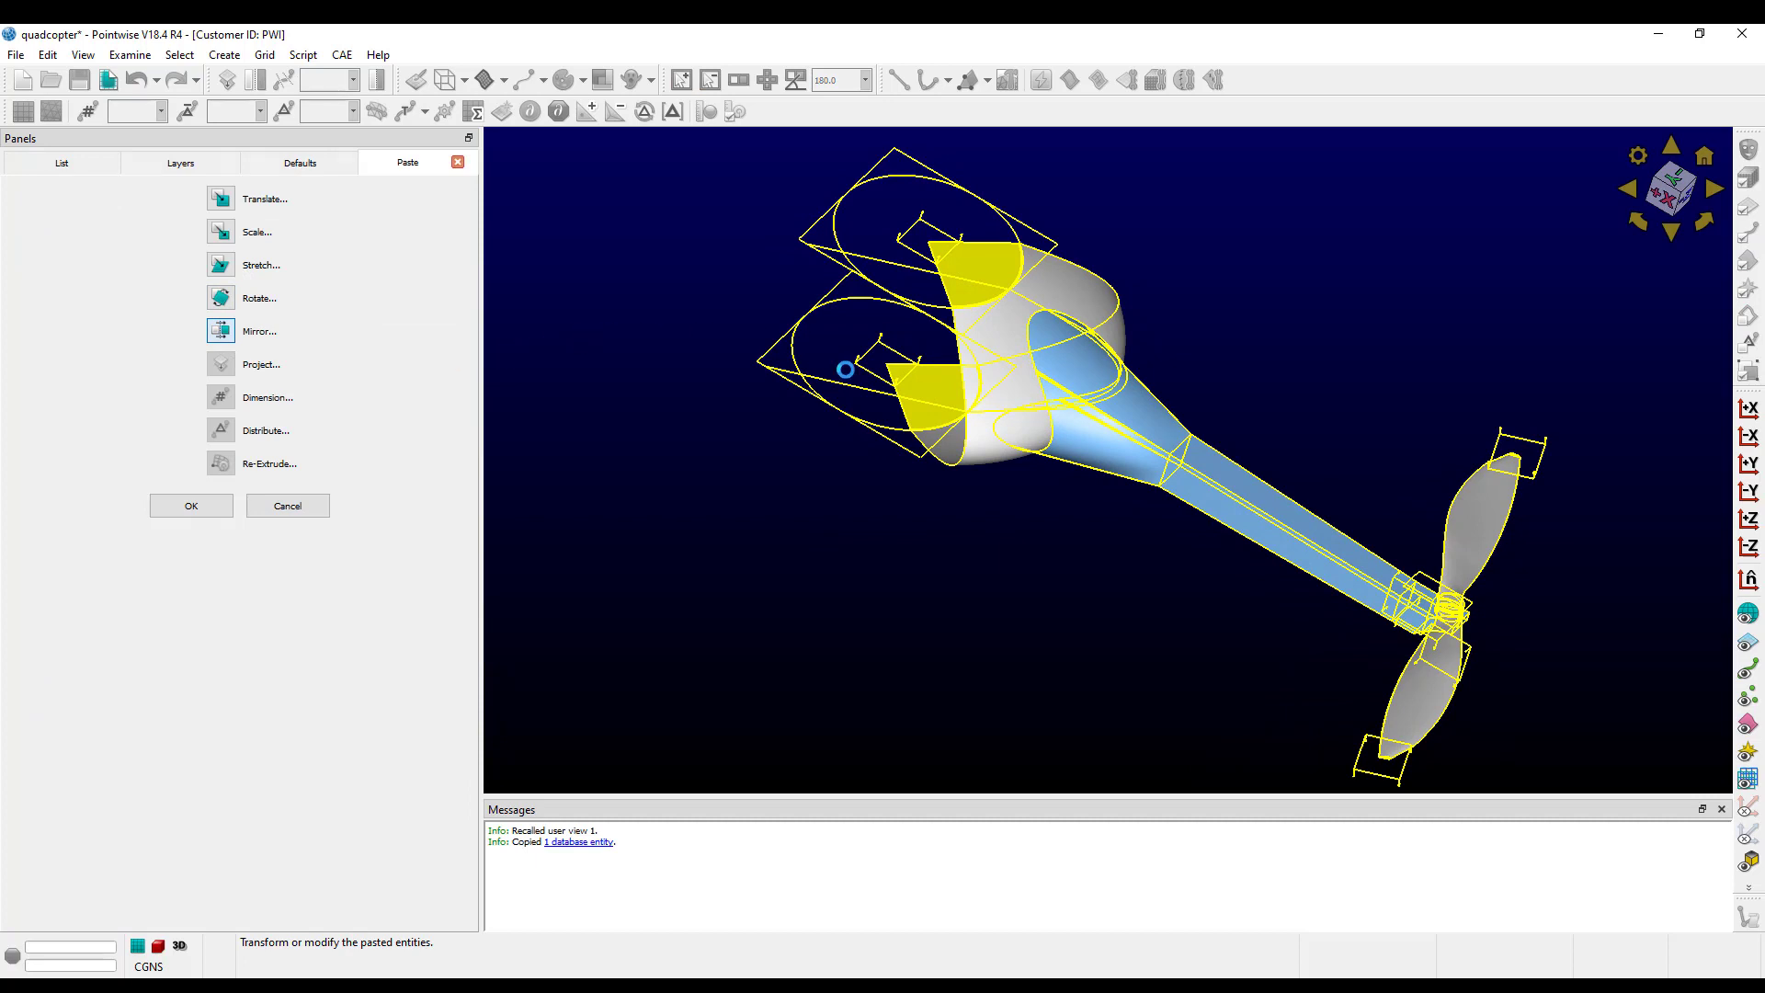
# Mirror the pasted quadcopter copy across a three-point plane to the opposite side of the nacelle.
pyautogui.click(259, 329)
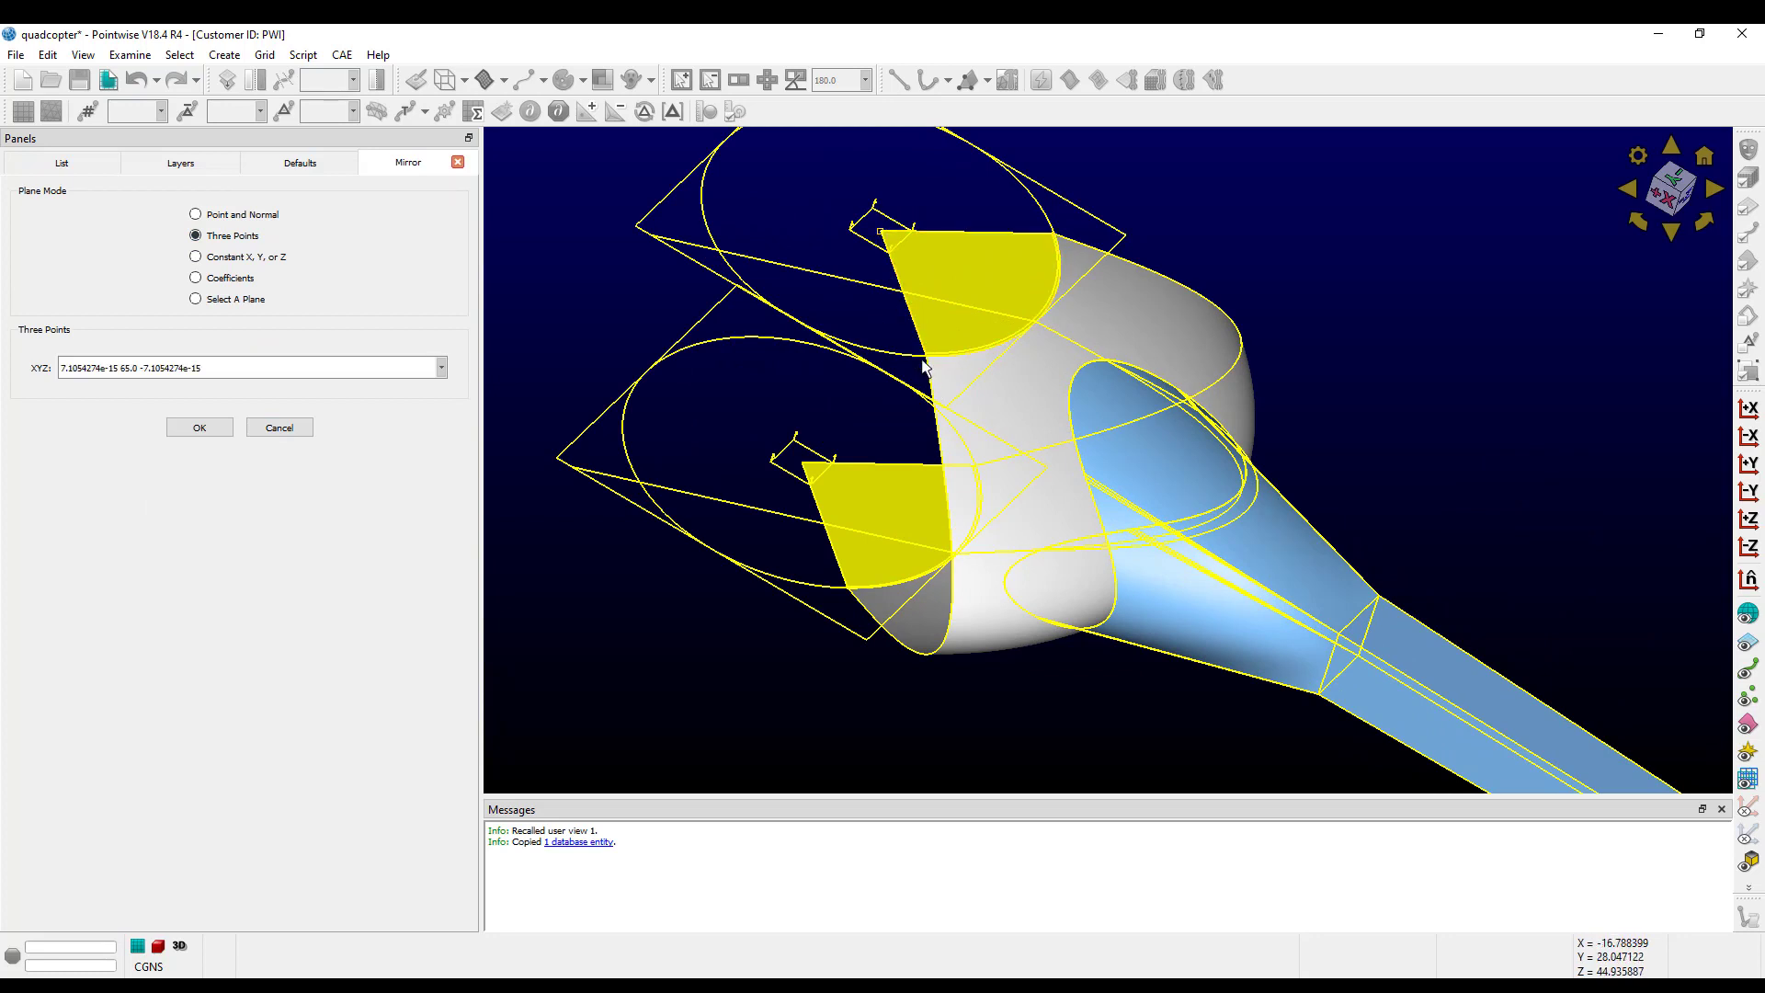
pyautogui.click(923, 359)
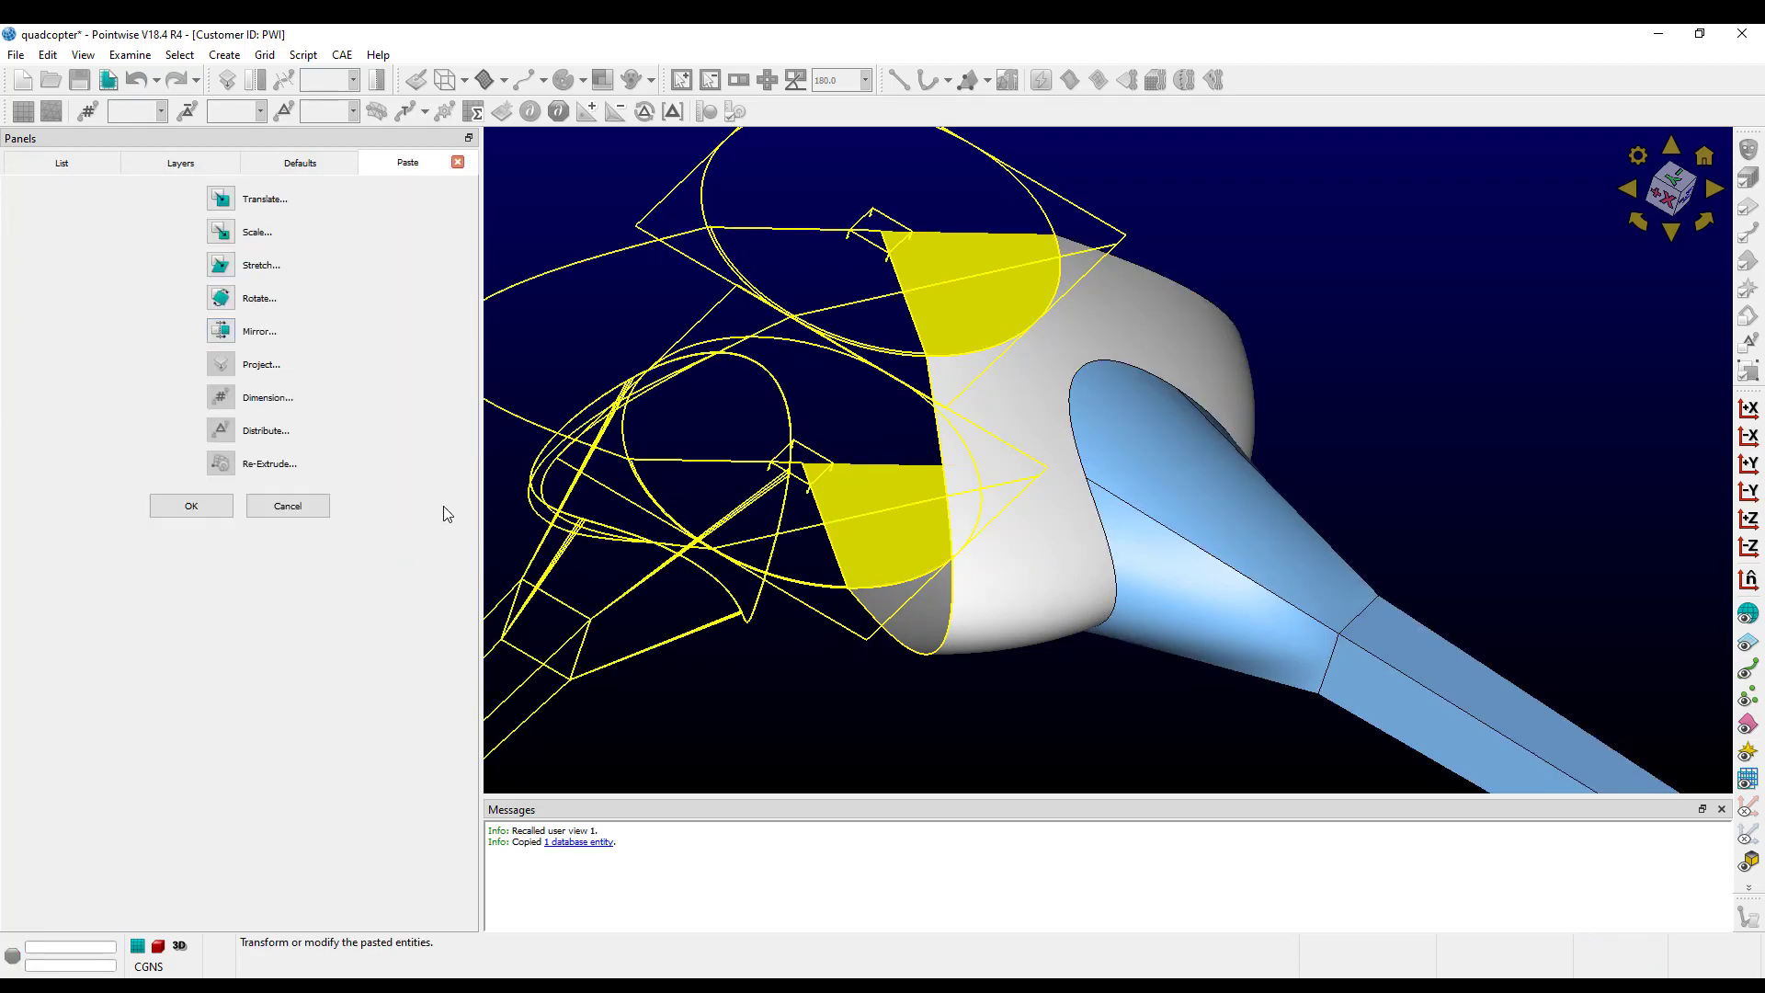
pyautogui.click(189, 504)
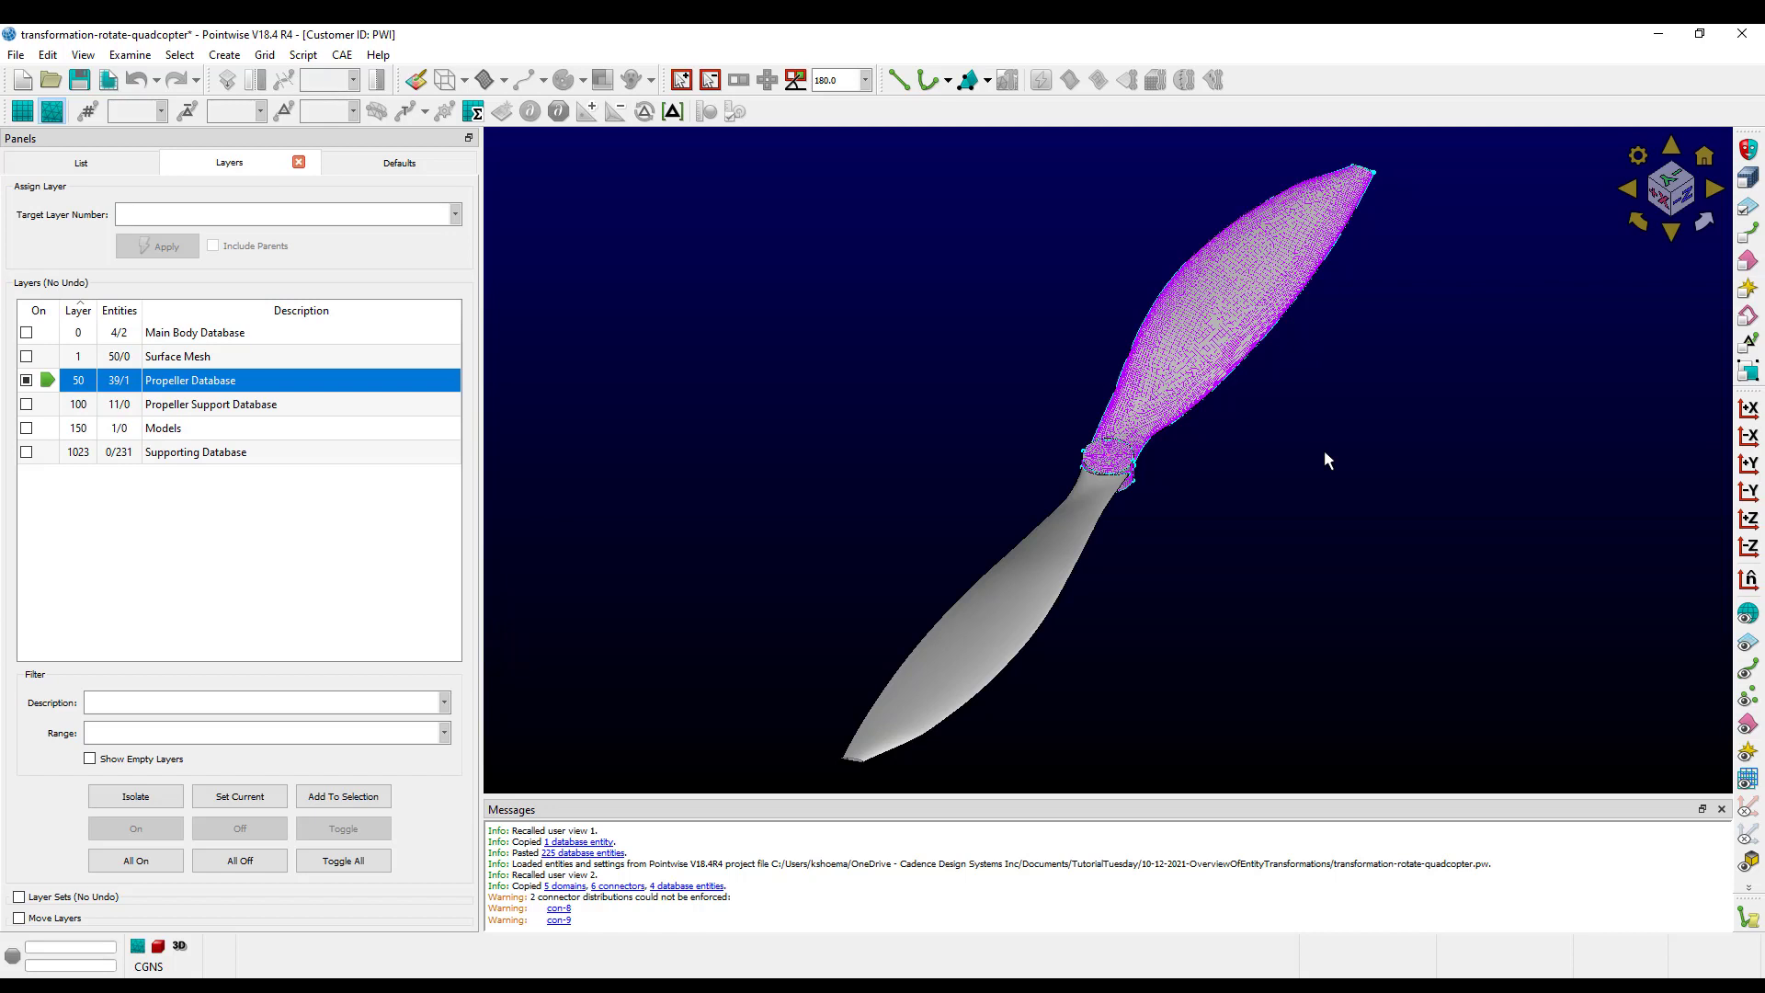
pyautogui.moveTo(1315, 144)
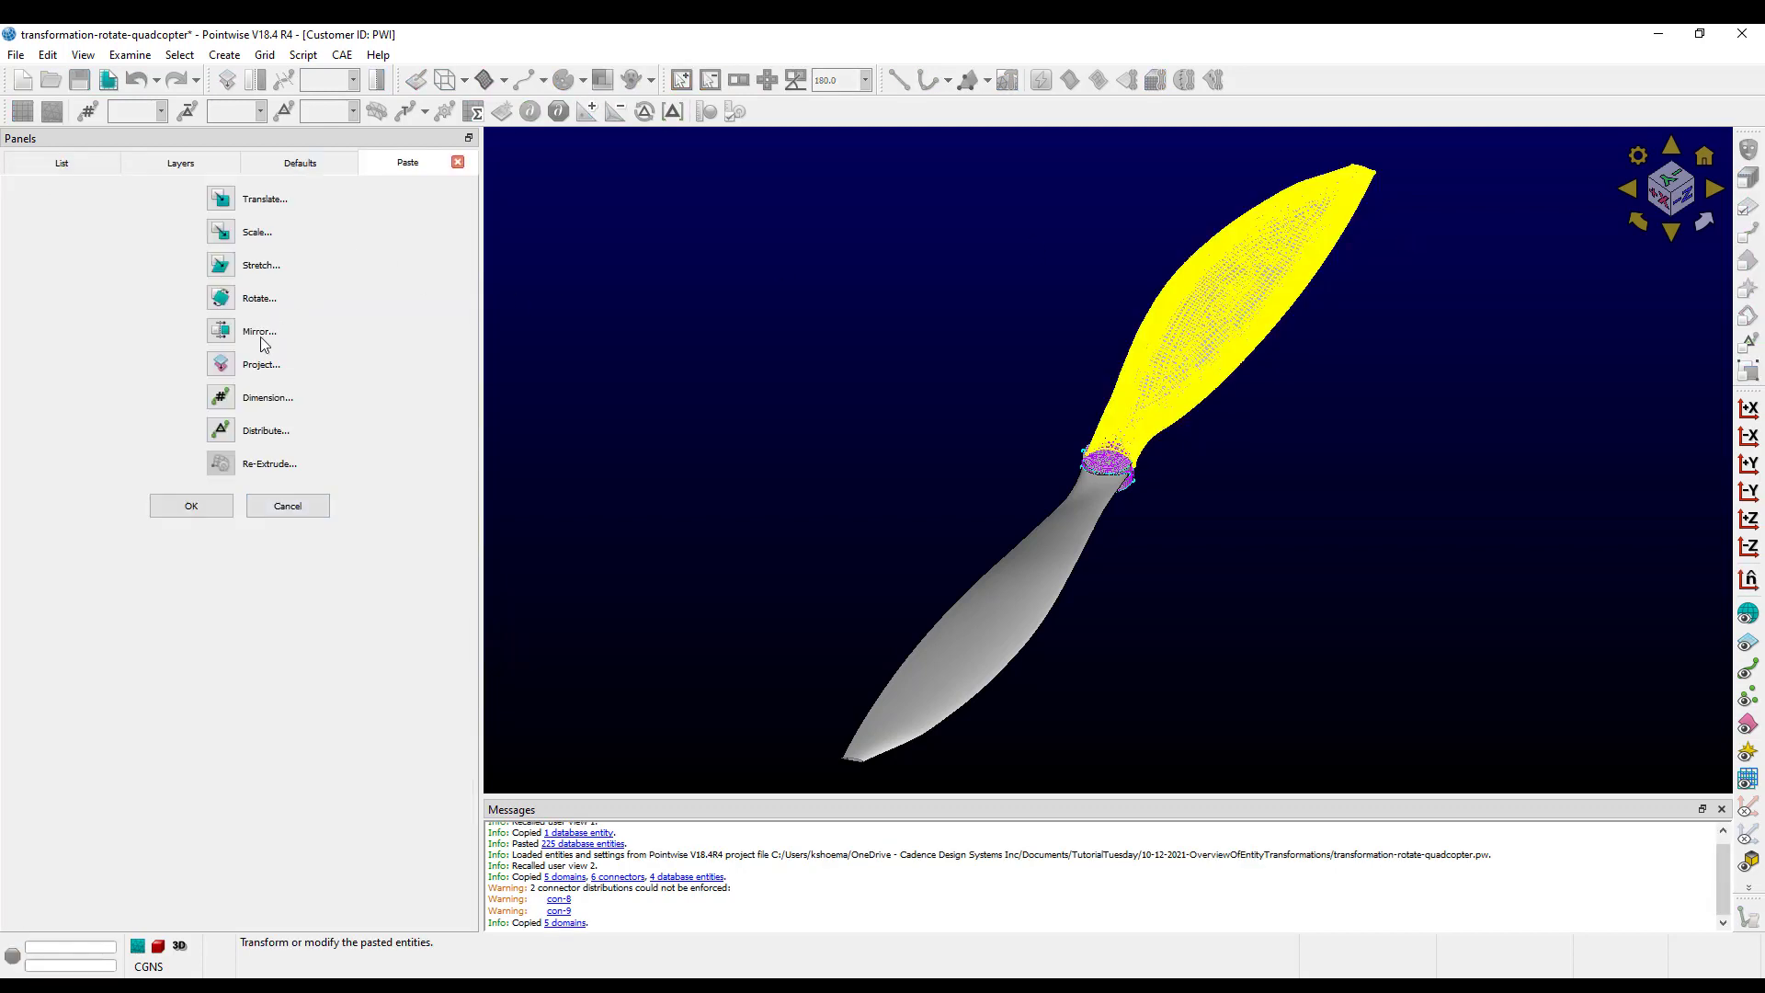
# Rotate the pasted blade mesh 180 degrees about the hub axis curve onto the opposite blade.
pyautogui.click(259, 298)
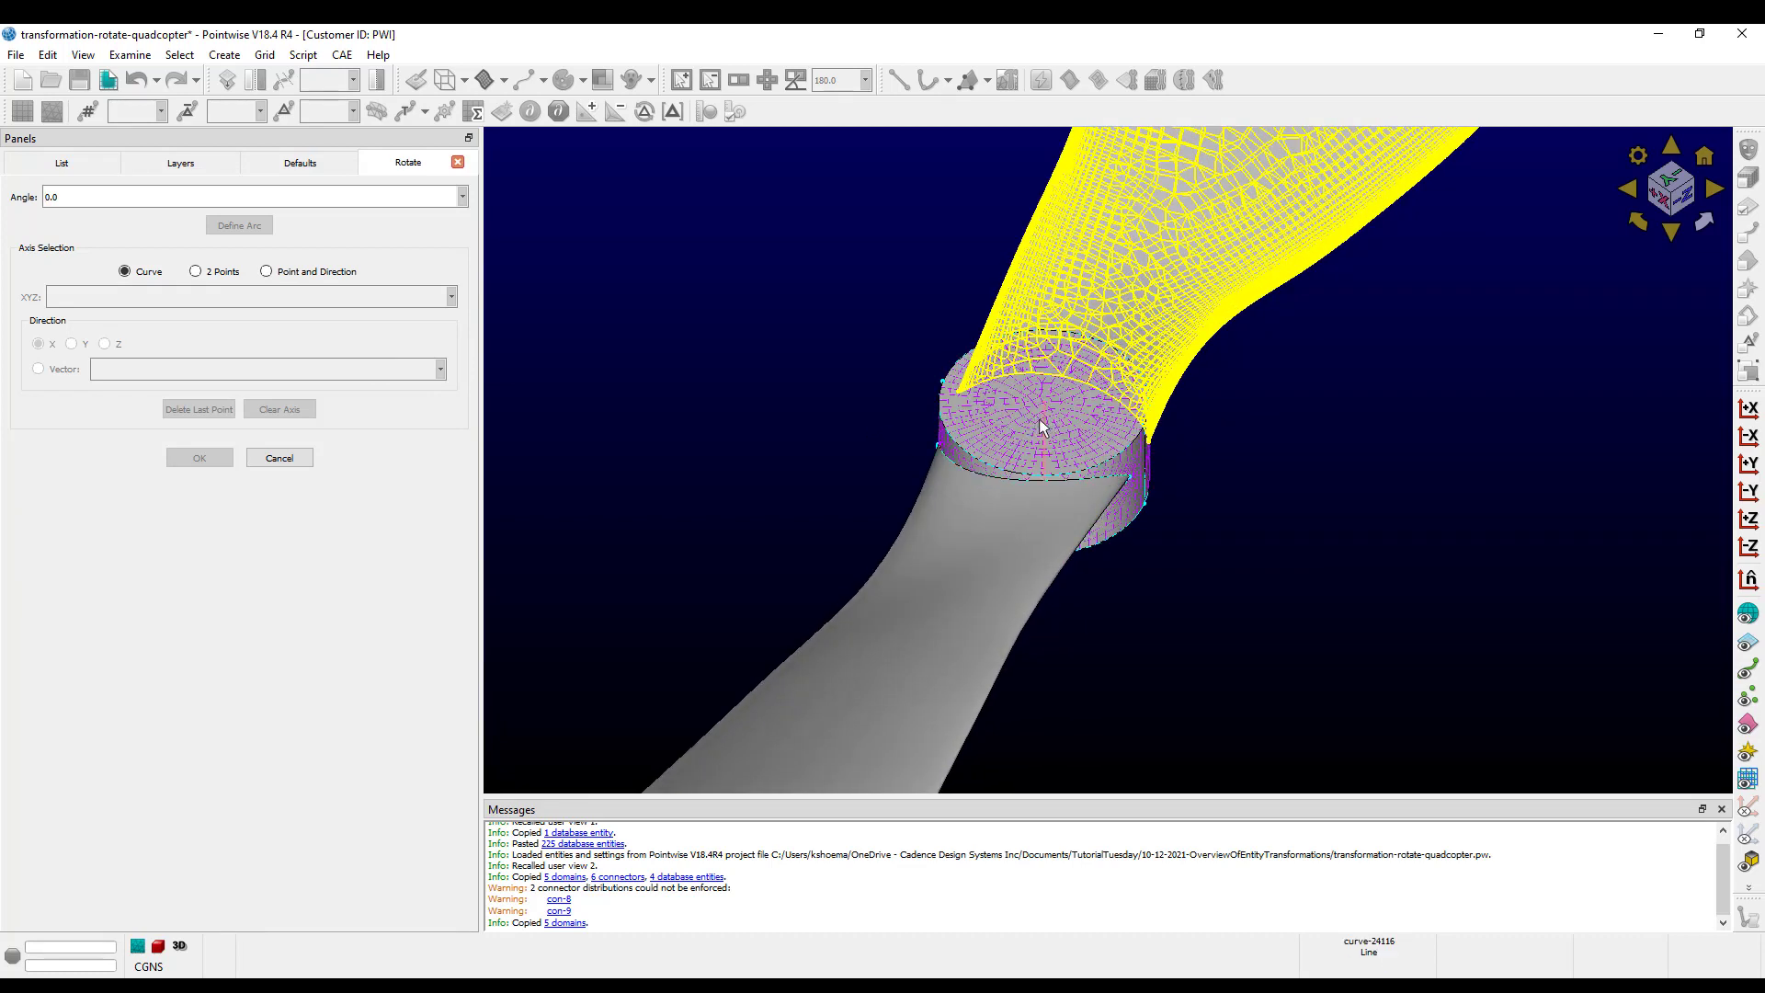
pyautogui.click(1041, 418)
pyautogui.write('180')
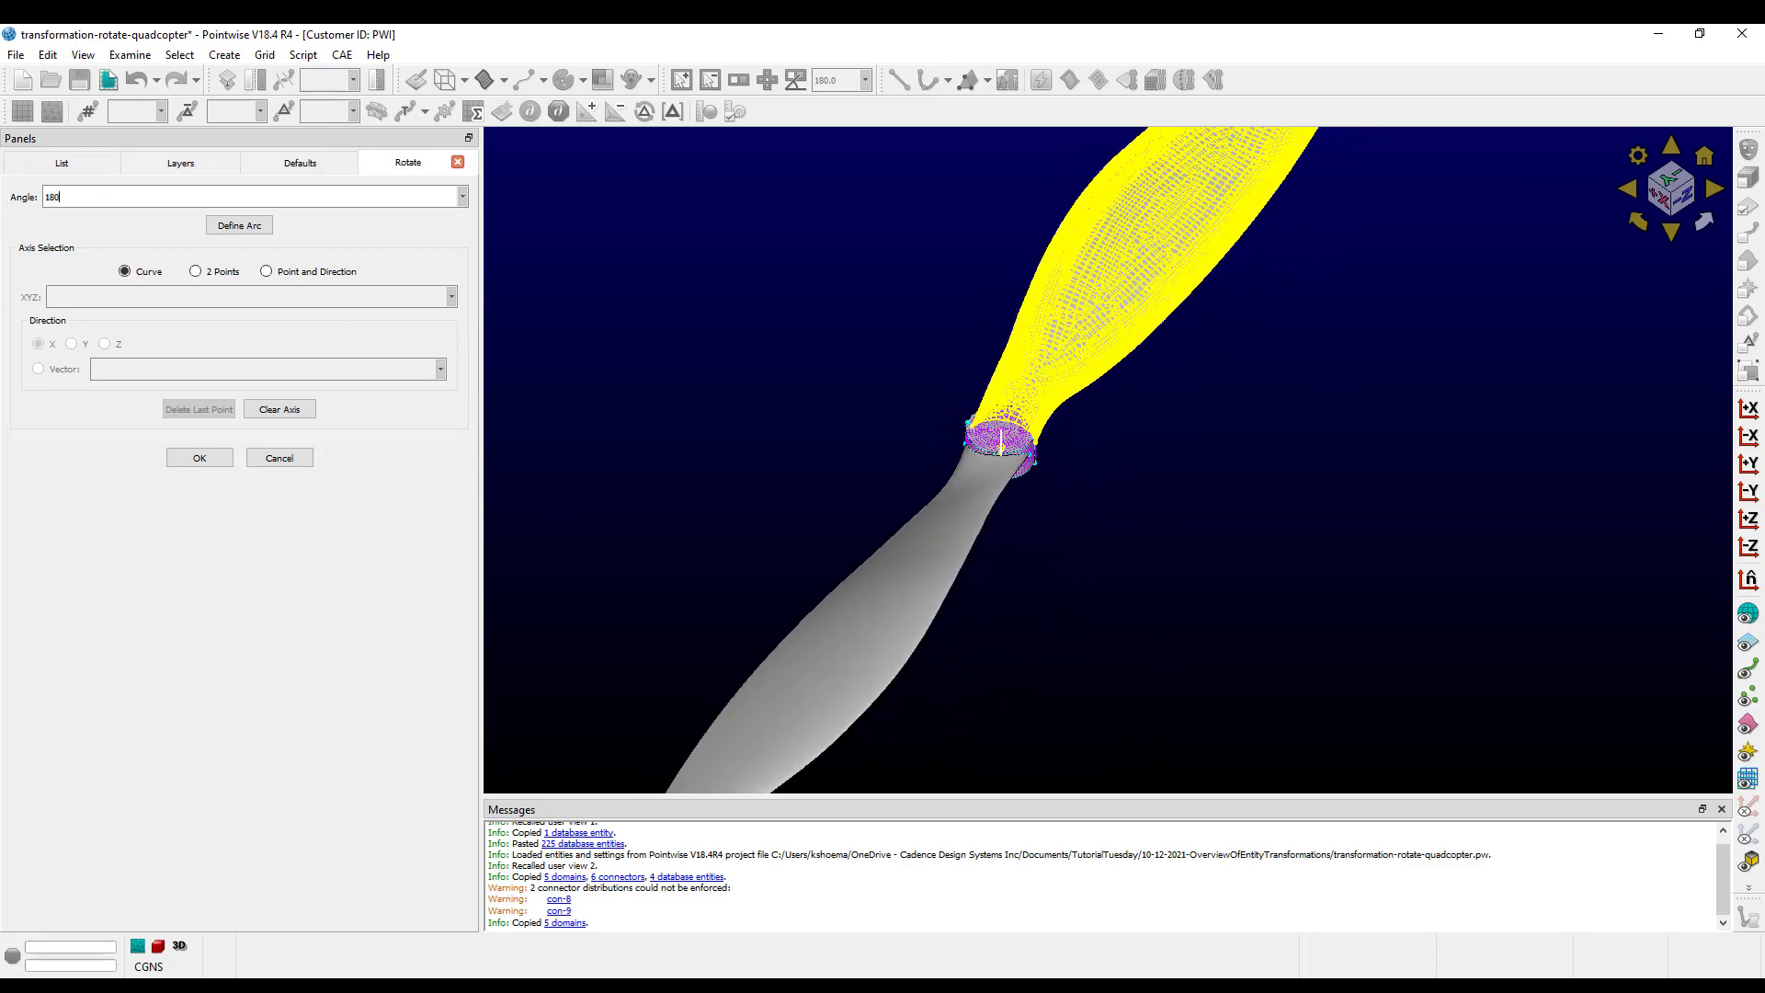
pyautogui.click(199, 458)
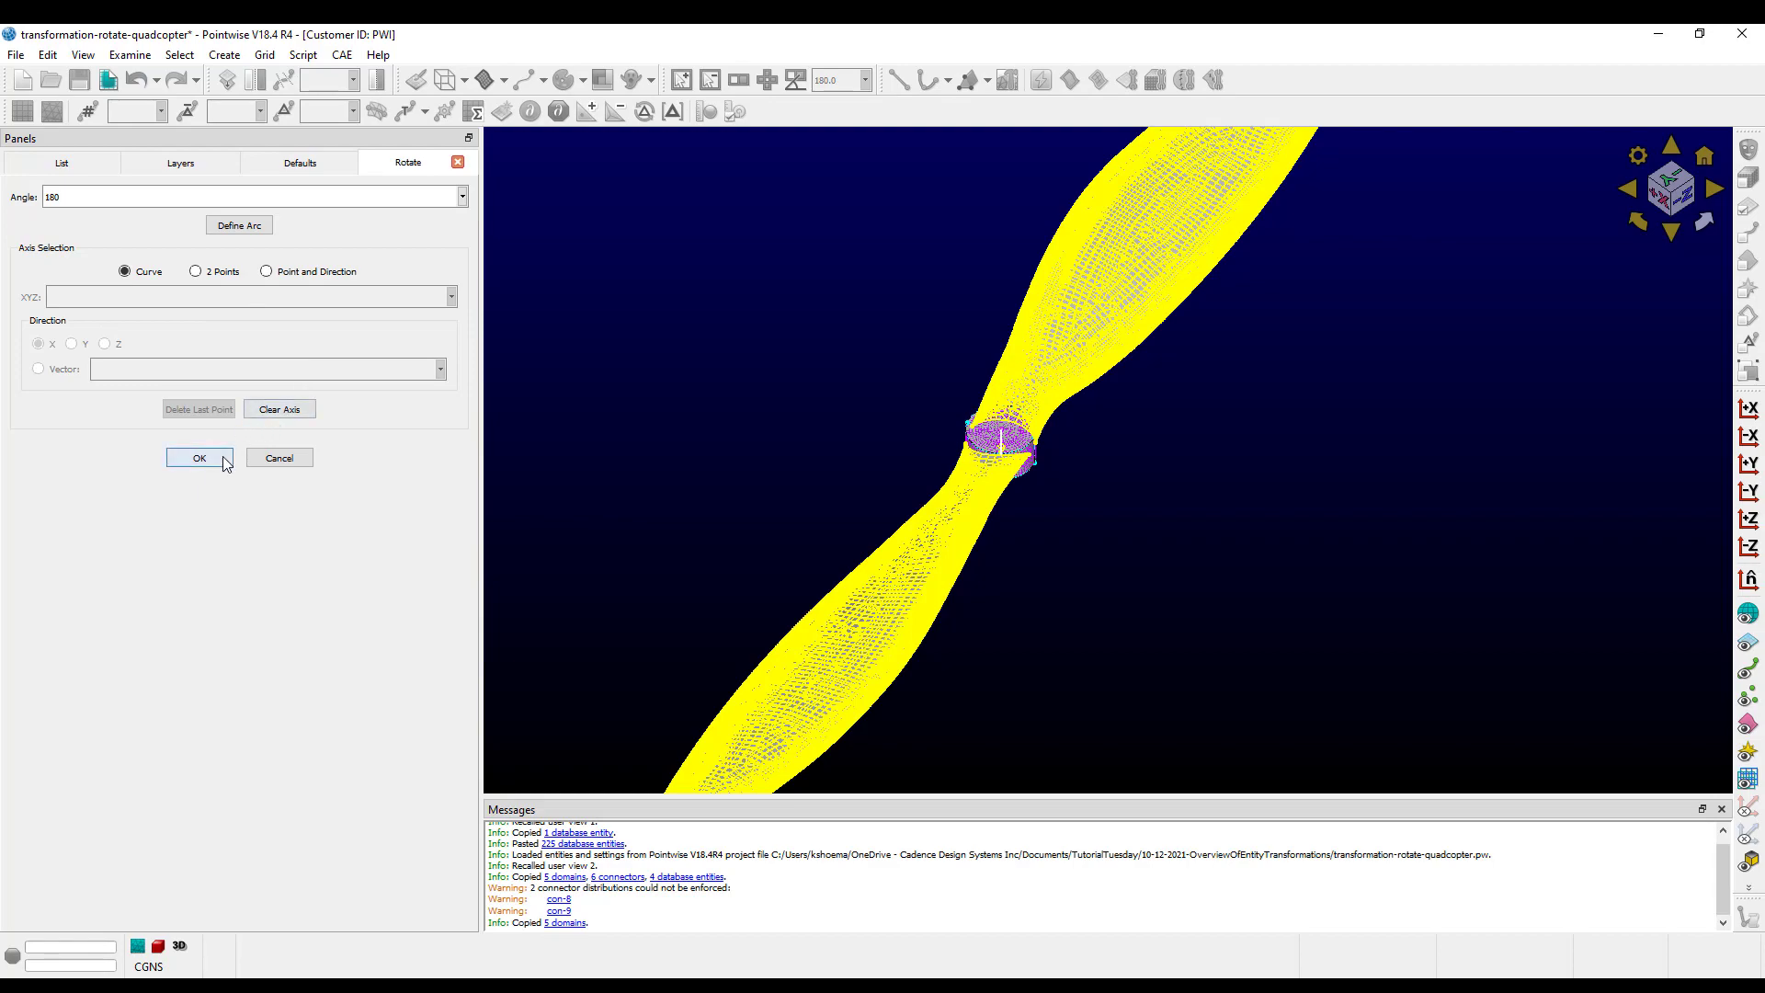
pyautogui.click(198, 458)
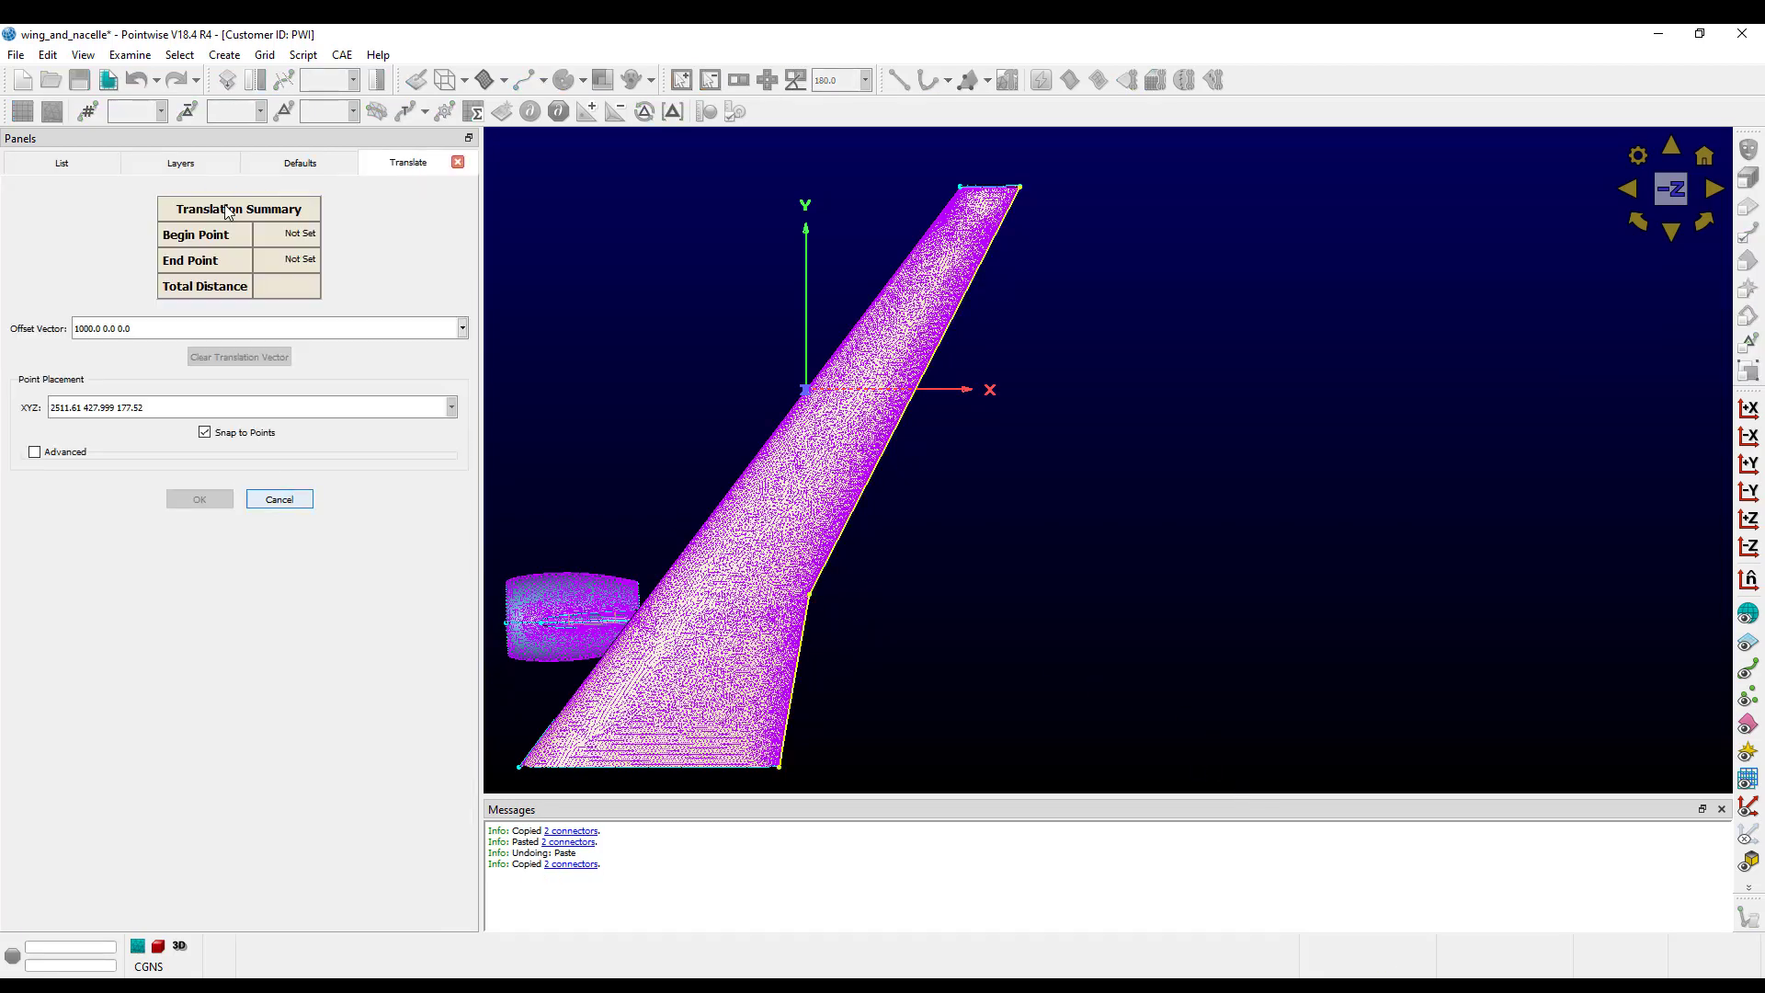
pyautogui.moveTo(782, 776)
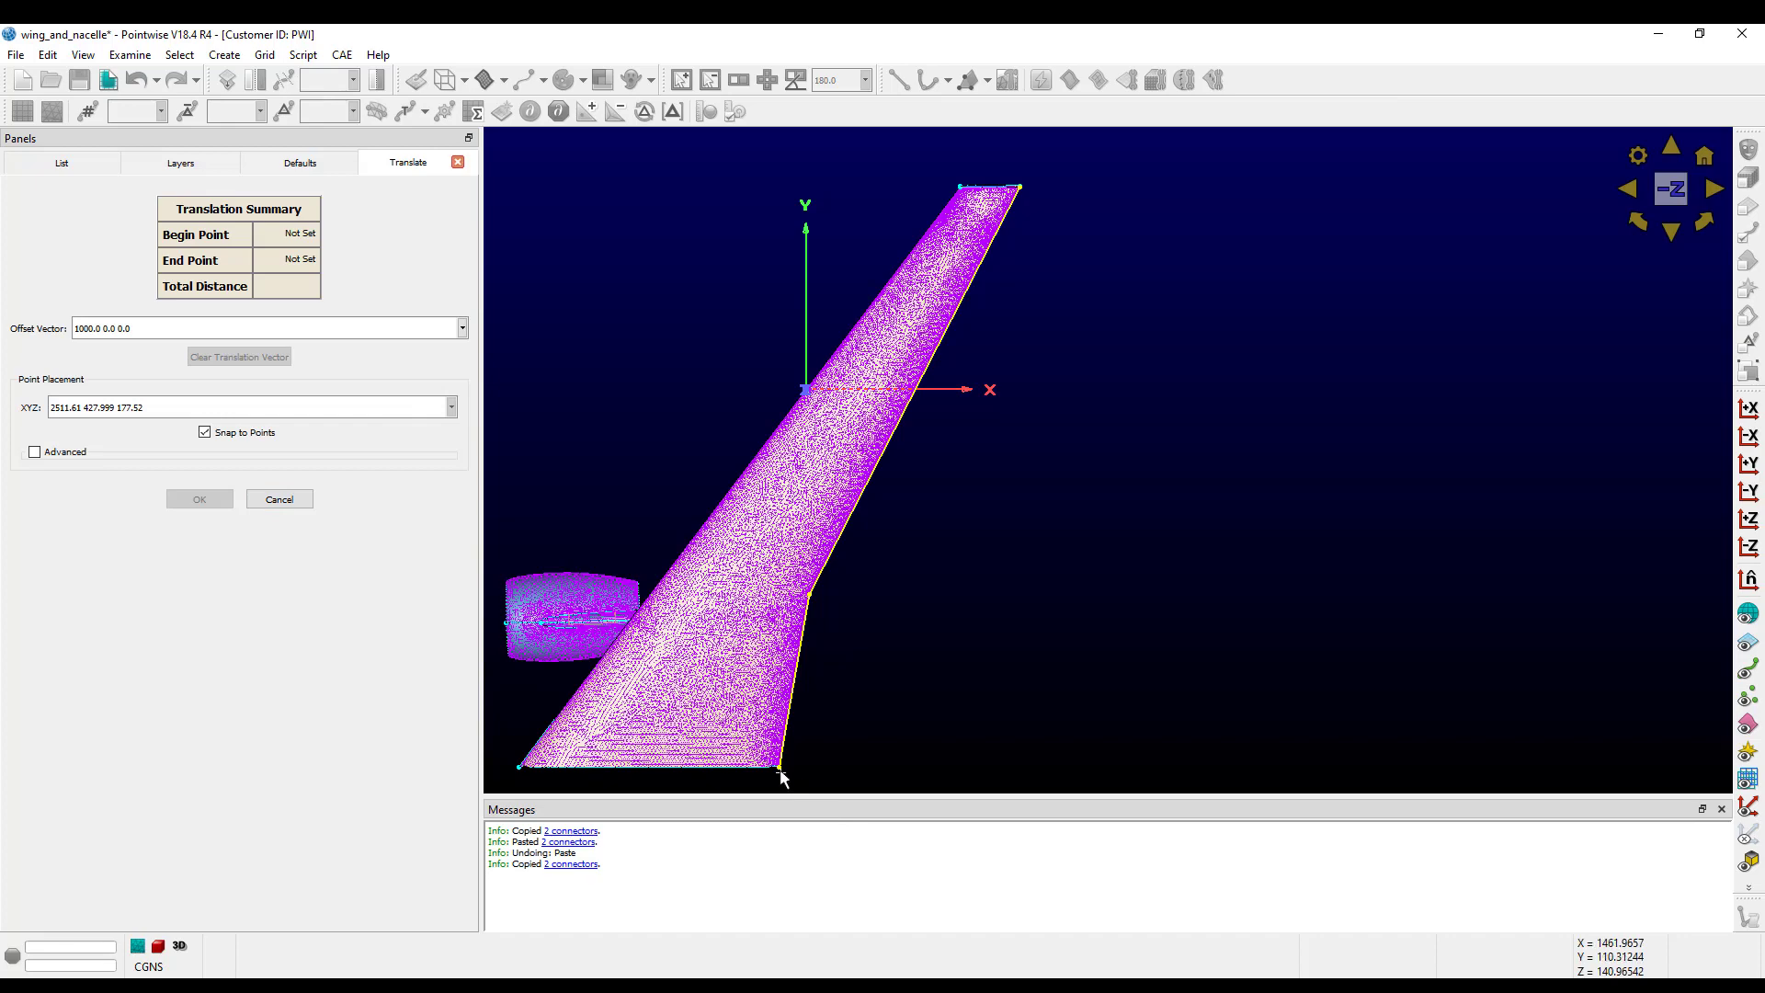
# Translate the pasted wing edge connectors by offset vector 1000 0 0 from a point on the wing.
pyautogui.click(780, 774)
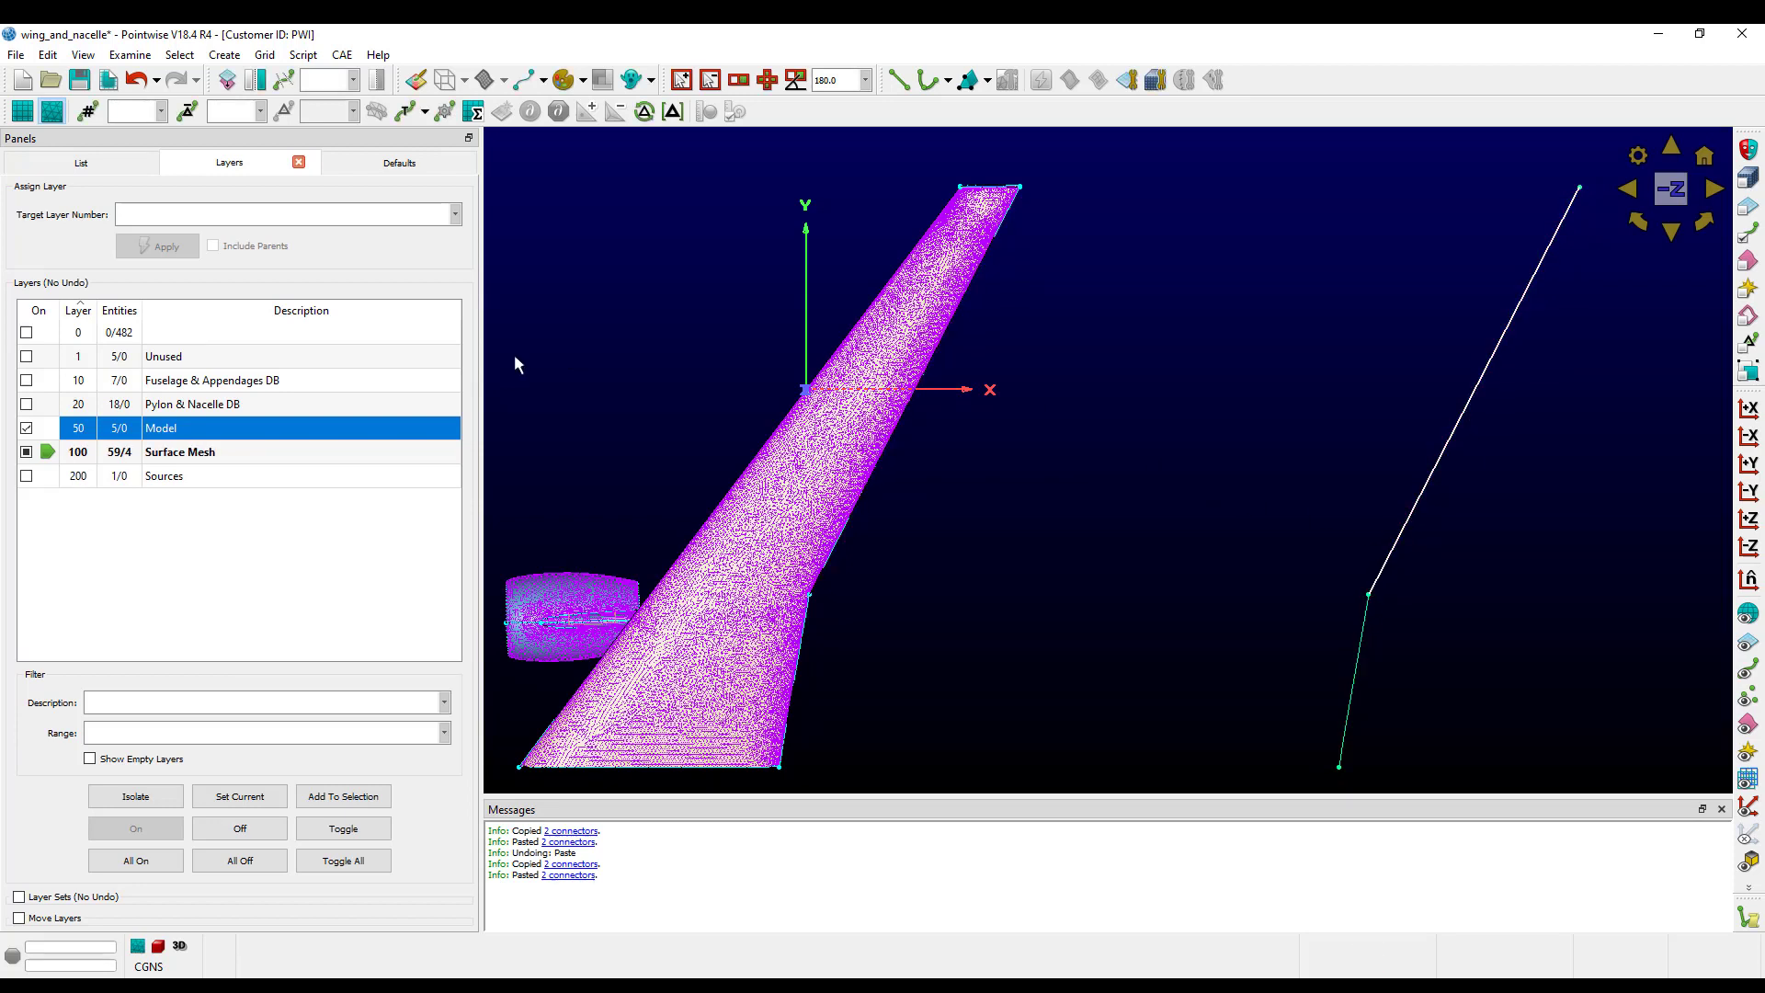
# Stretch the copied upper connector in x between picked begin and end points to align with the lower one.
pyautogui.click(48, 53)
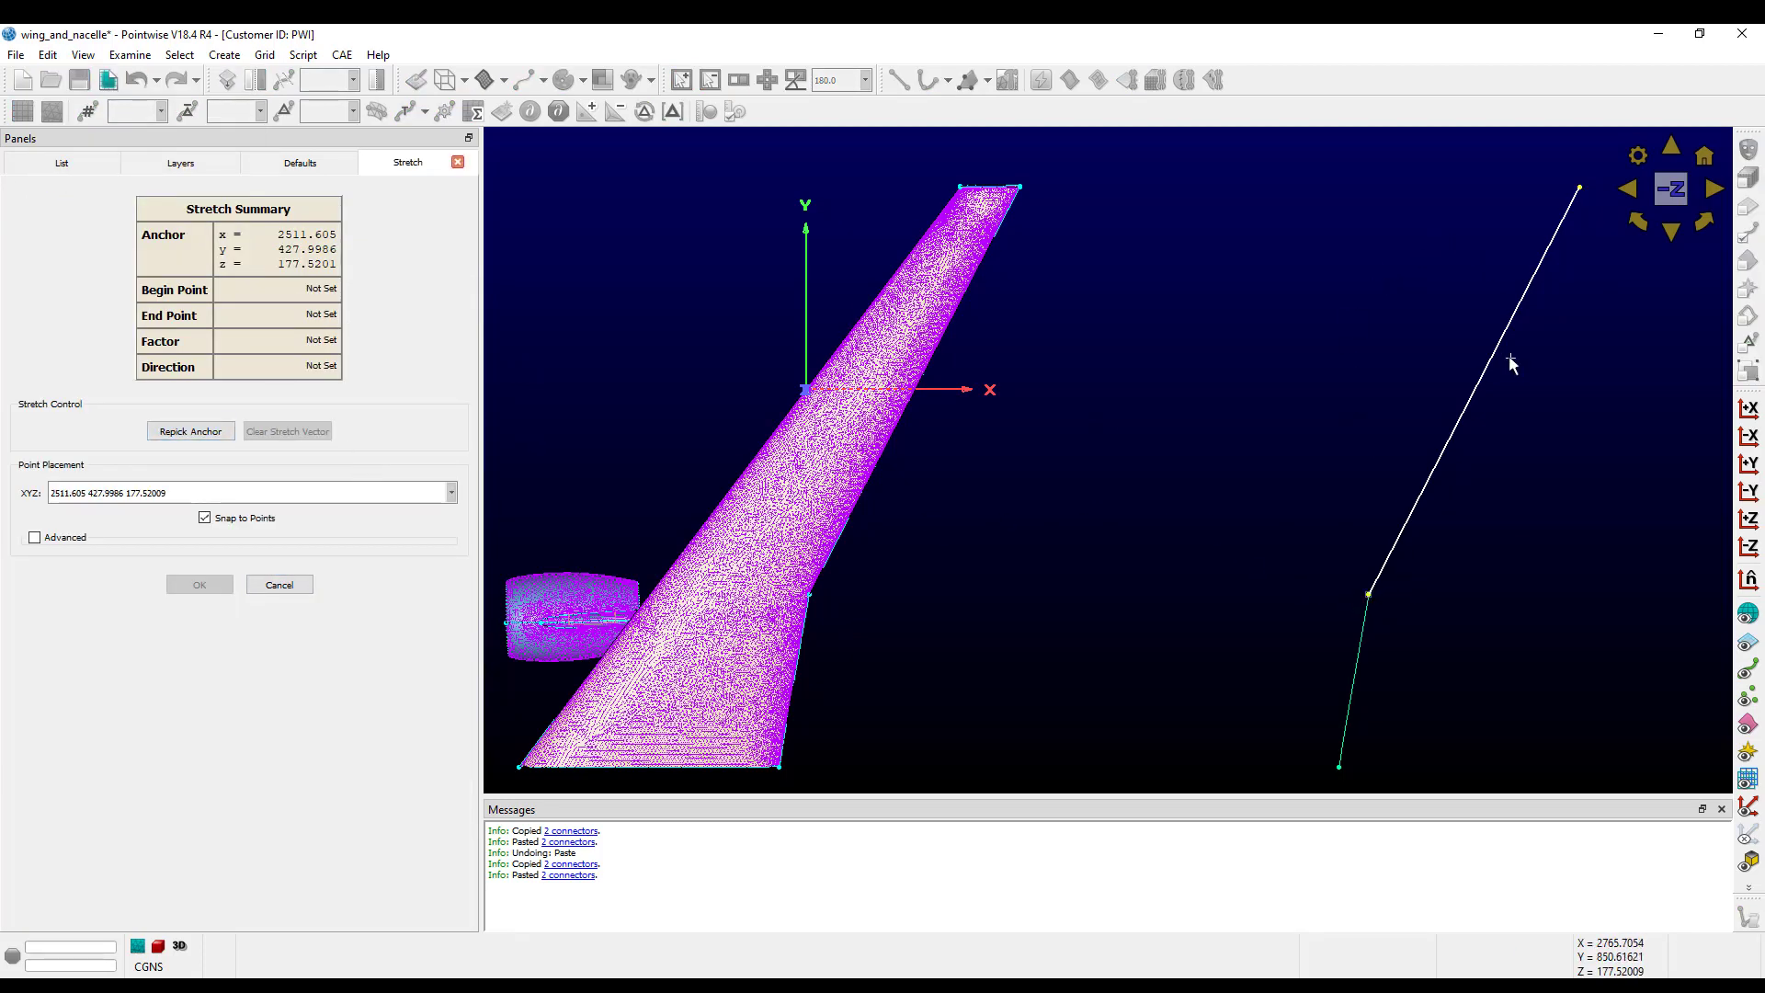
pyautogui.click(1491, 193)
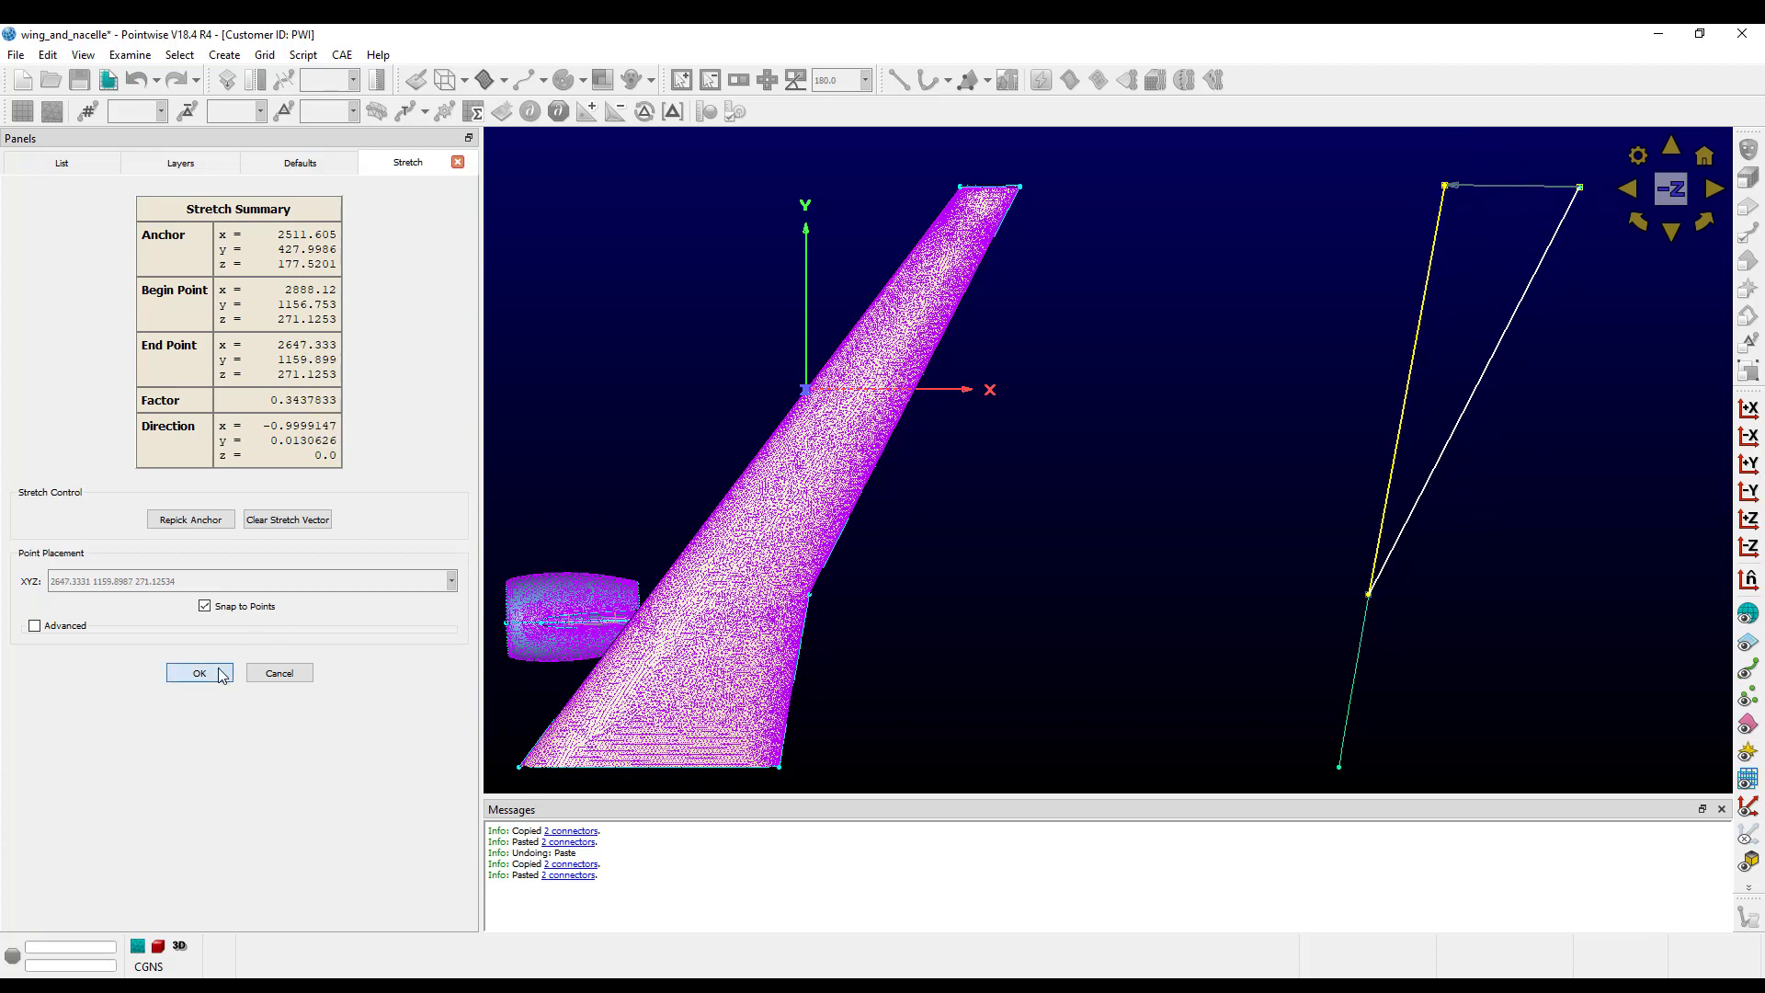
pyautogui.click(198, 673)
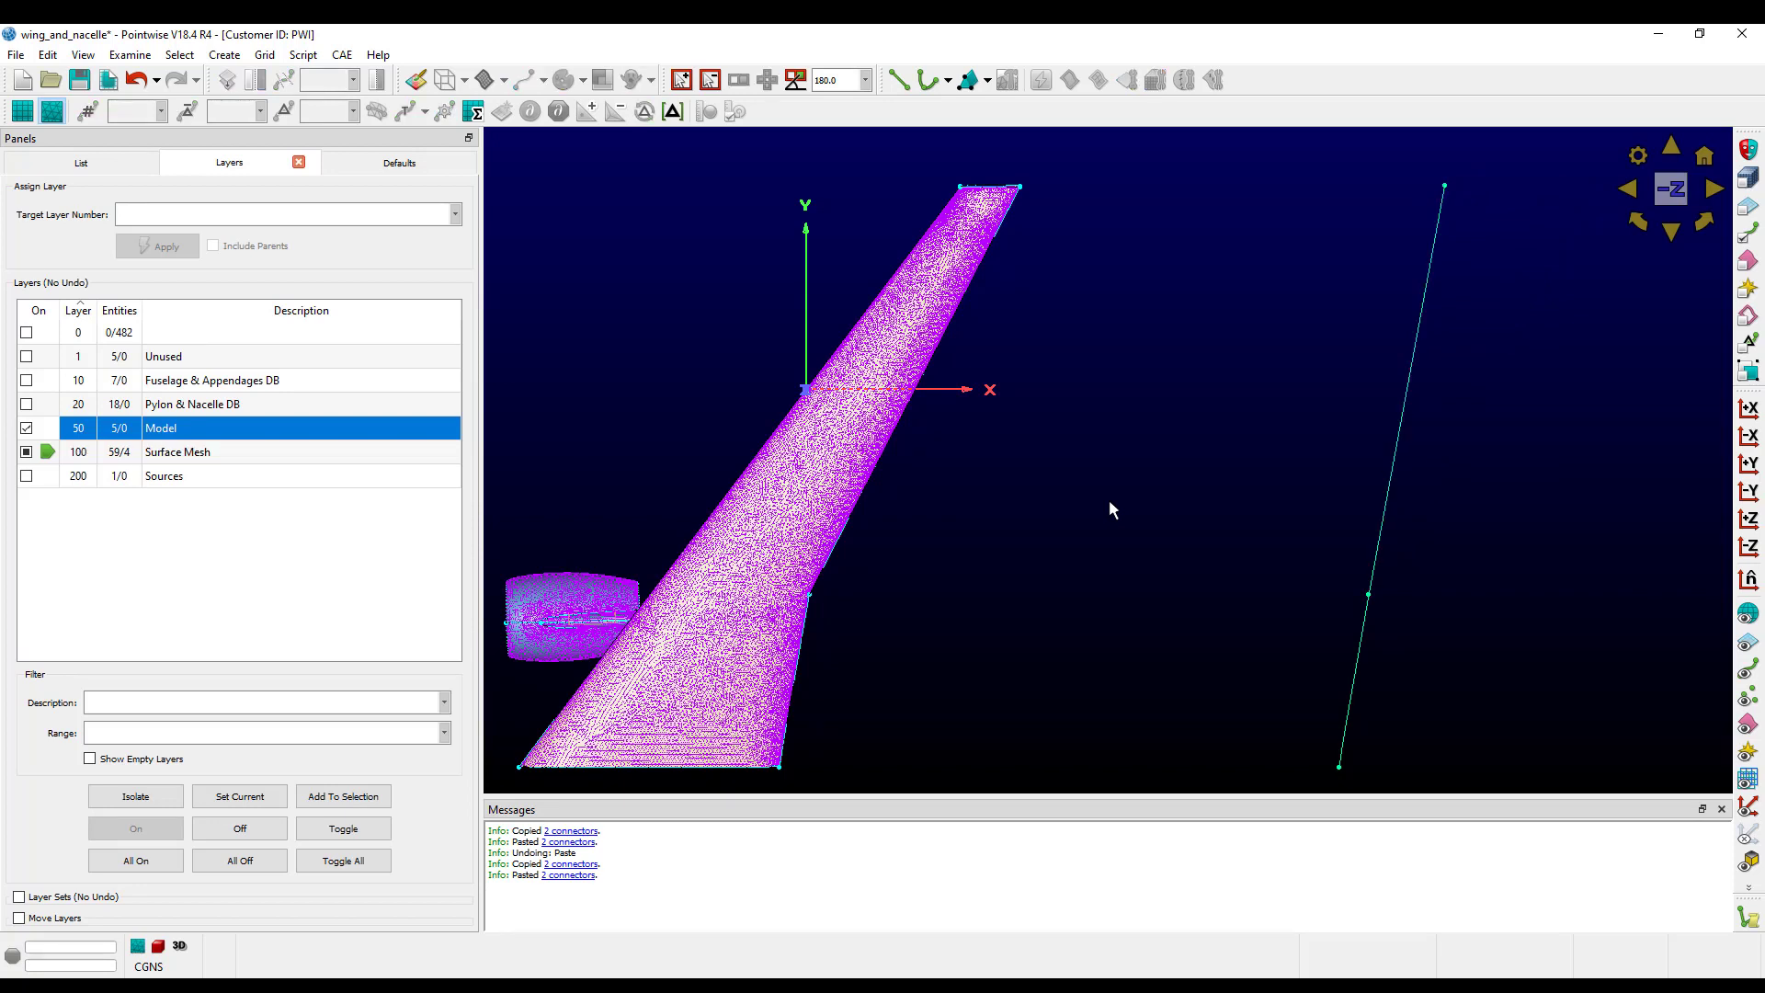